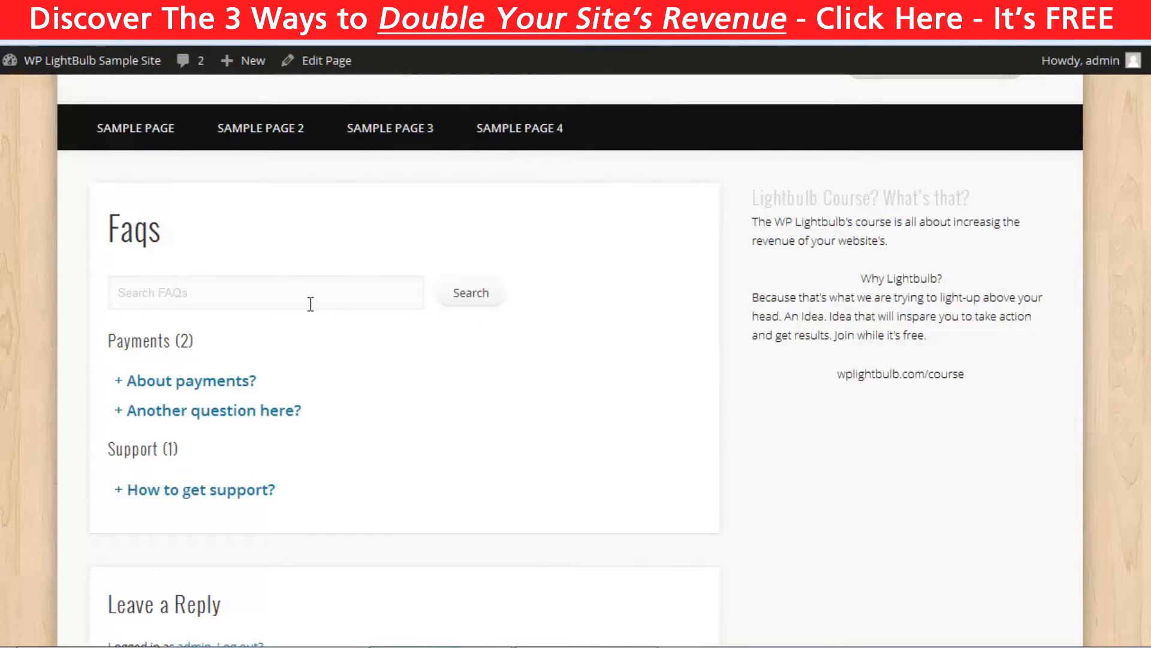
Step: View the Payments FAQ category and expand the About payments? answer
click(192, 380)
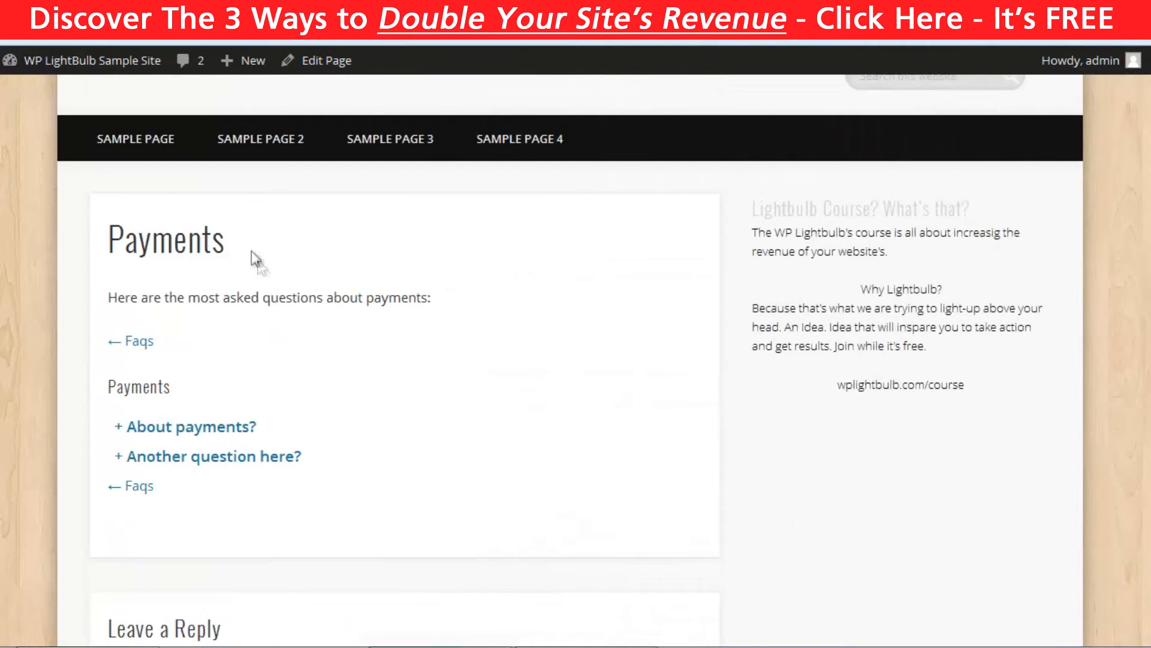
mouse_move(159, 426)
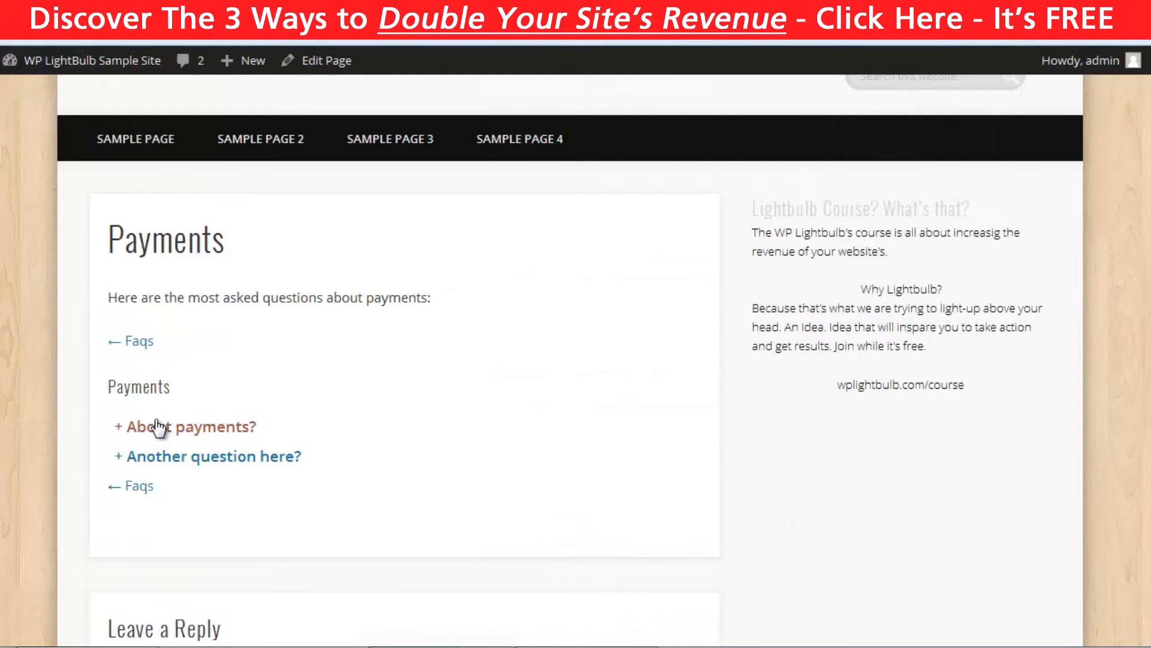
click(191, 426)
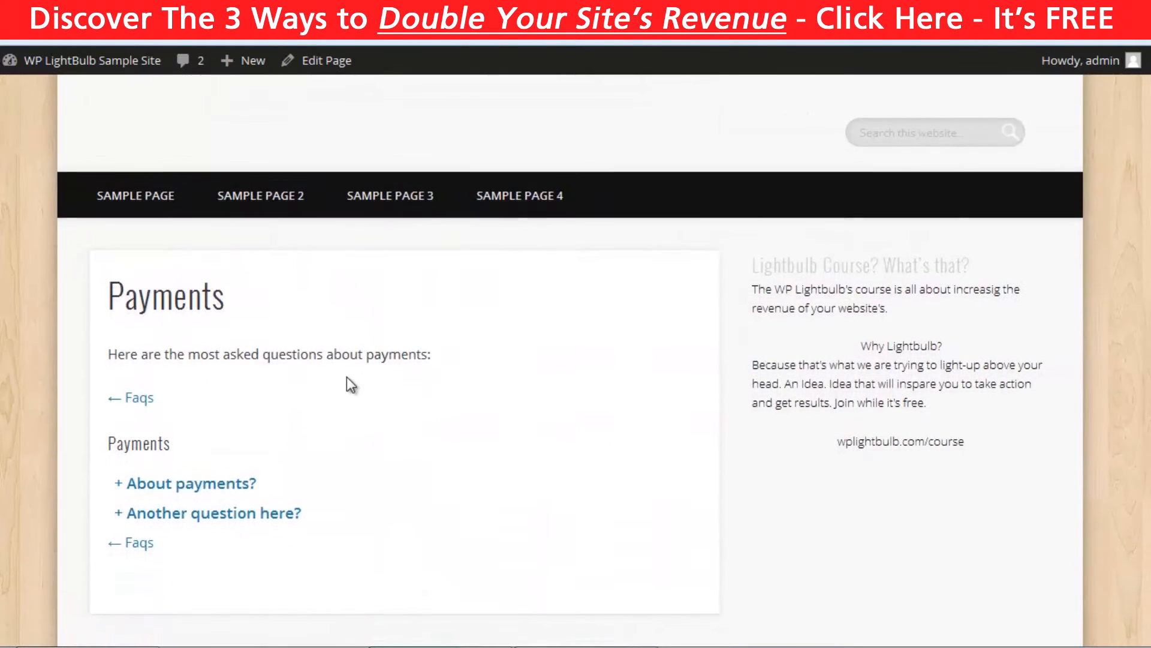
Step: Return to the admin FAQs list showing the three published questions
click(21, 264)
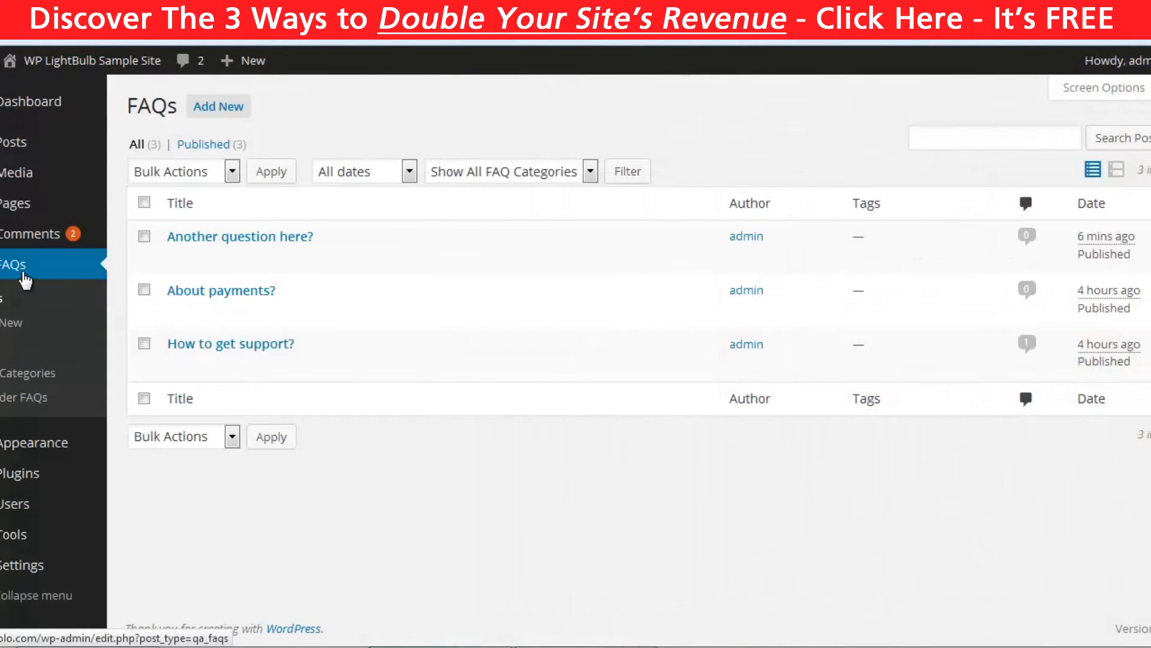
mouse_move(28, 274)
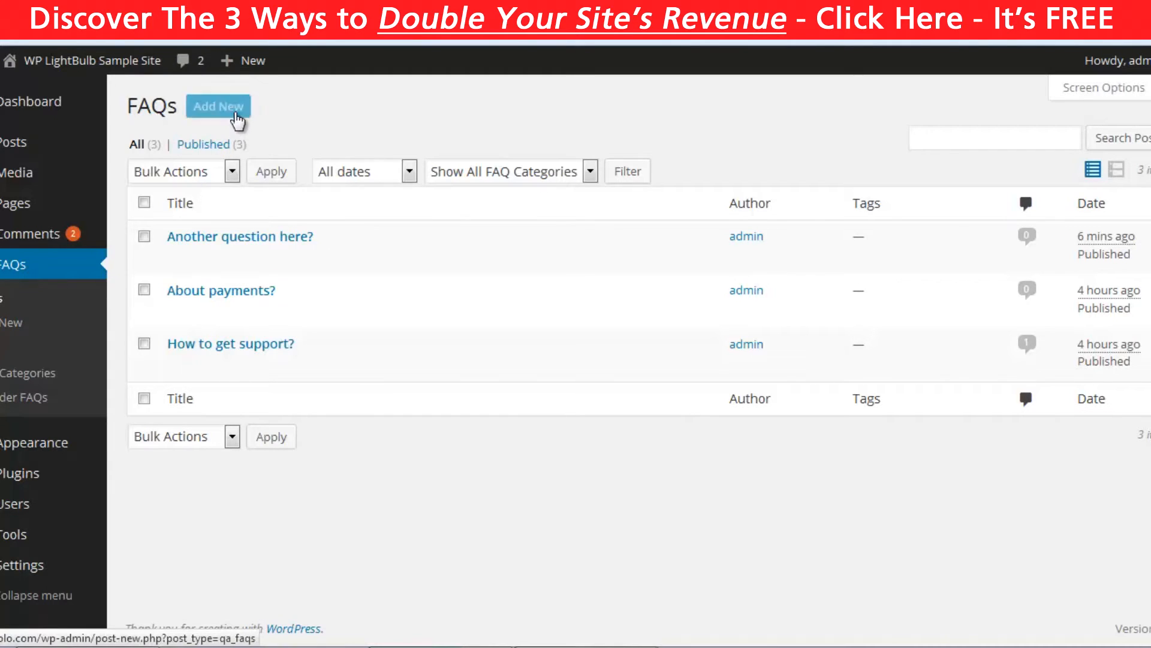
Step: Add a new FAQ 'Question Here' with answer 'Answer Here', comments disallowed, in Support
click(217, 106)
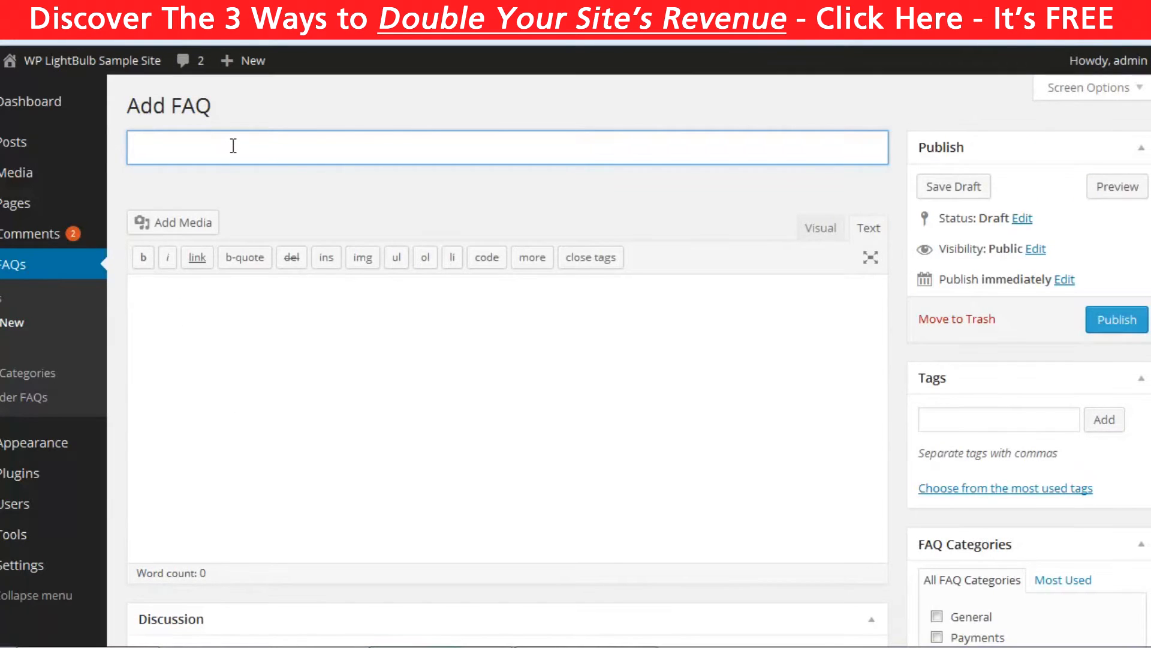
text(Question Here)
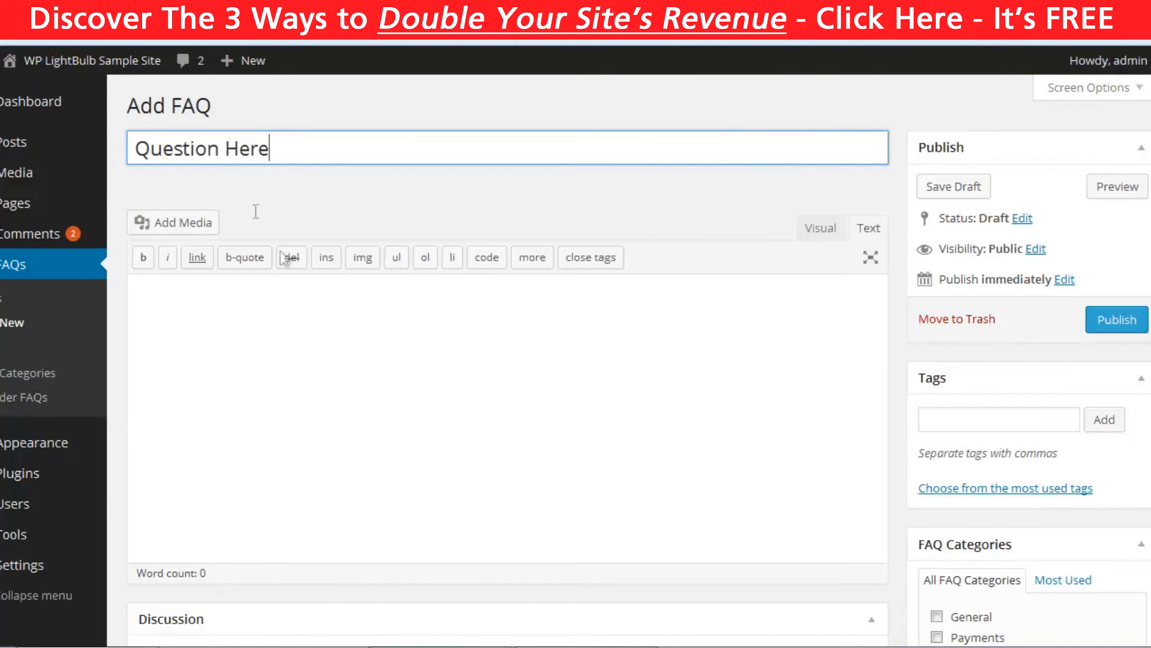
text(Answer Here)
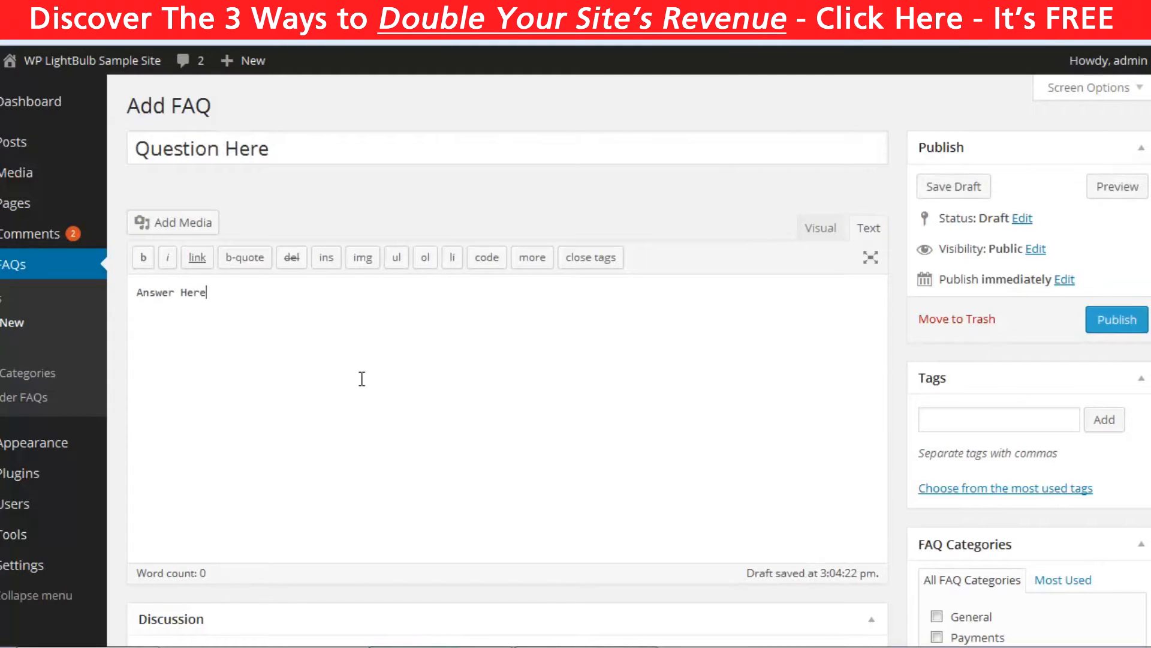
scroll(down, 3)
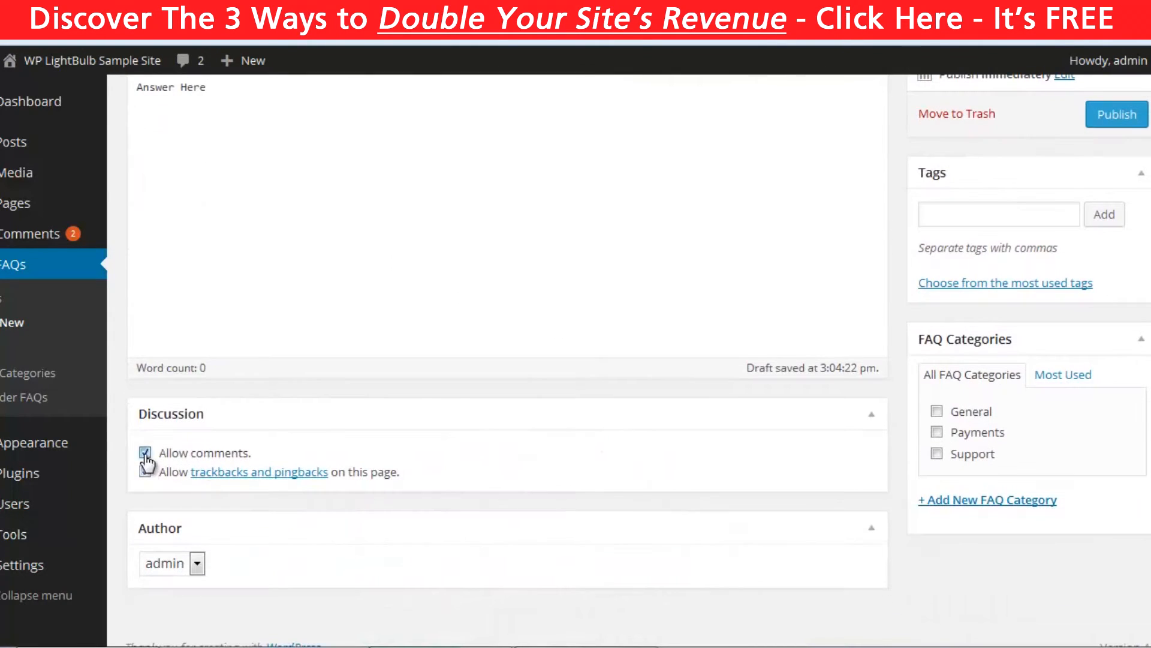
click(936, 453)
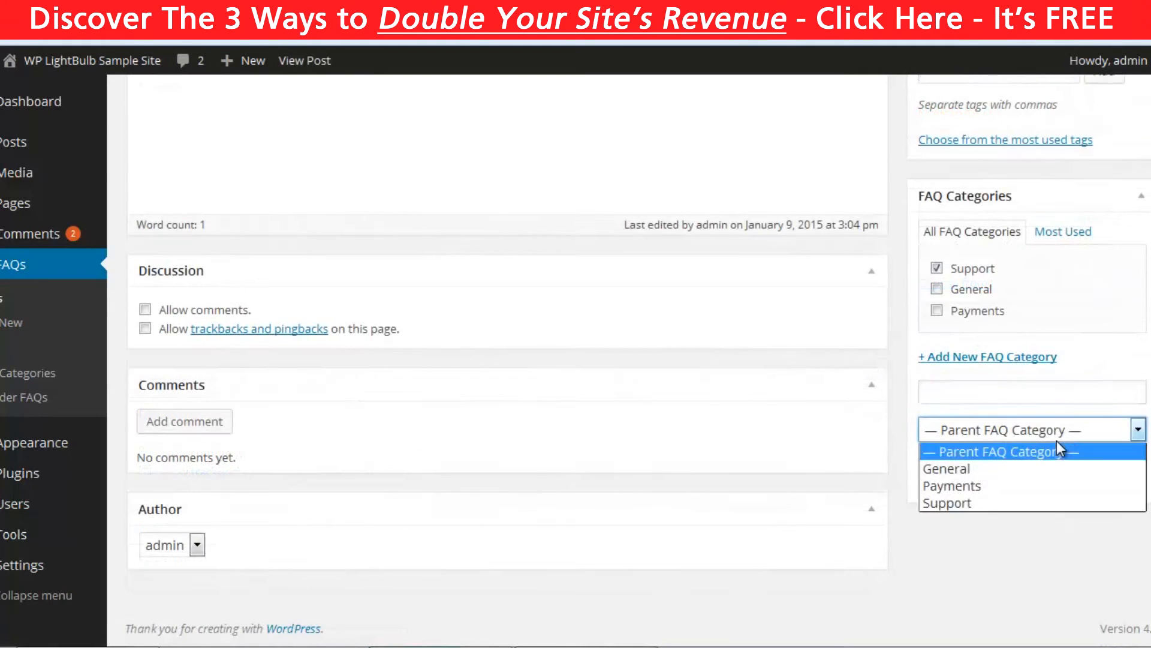
click(24, 397)
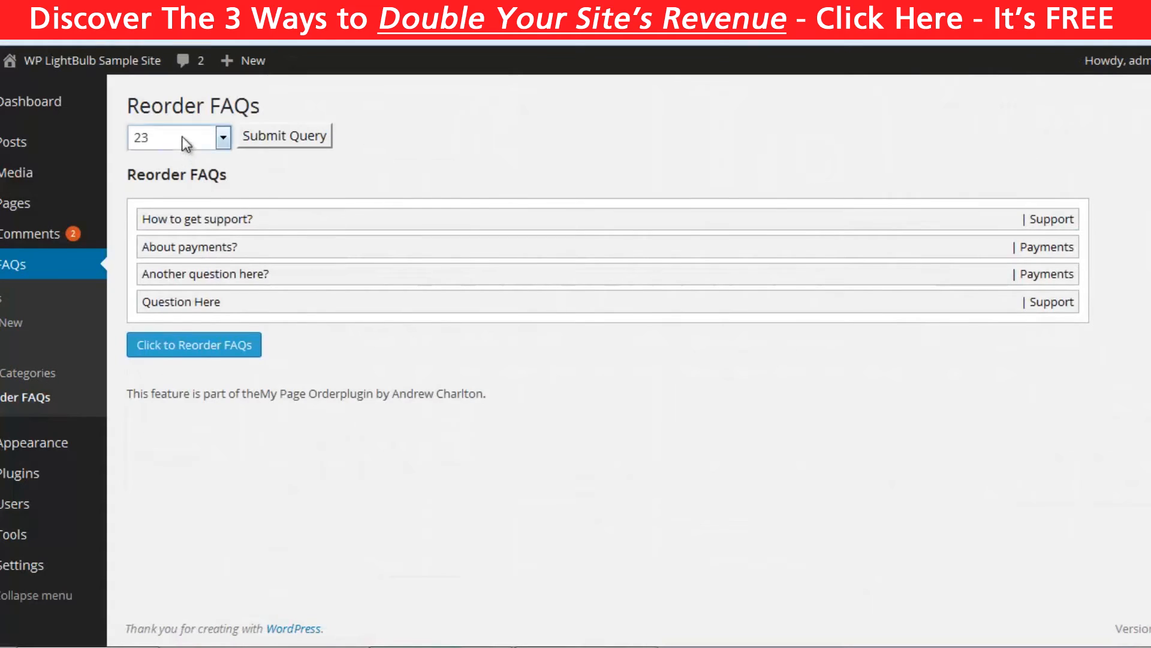
Step: Reorder the Support FAQs so Question Here comes before How to get support?
click(178, 137)
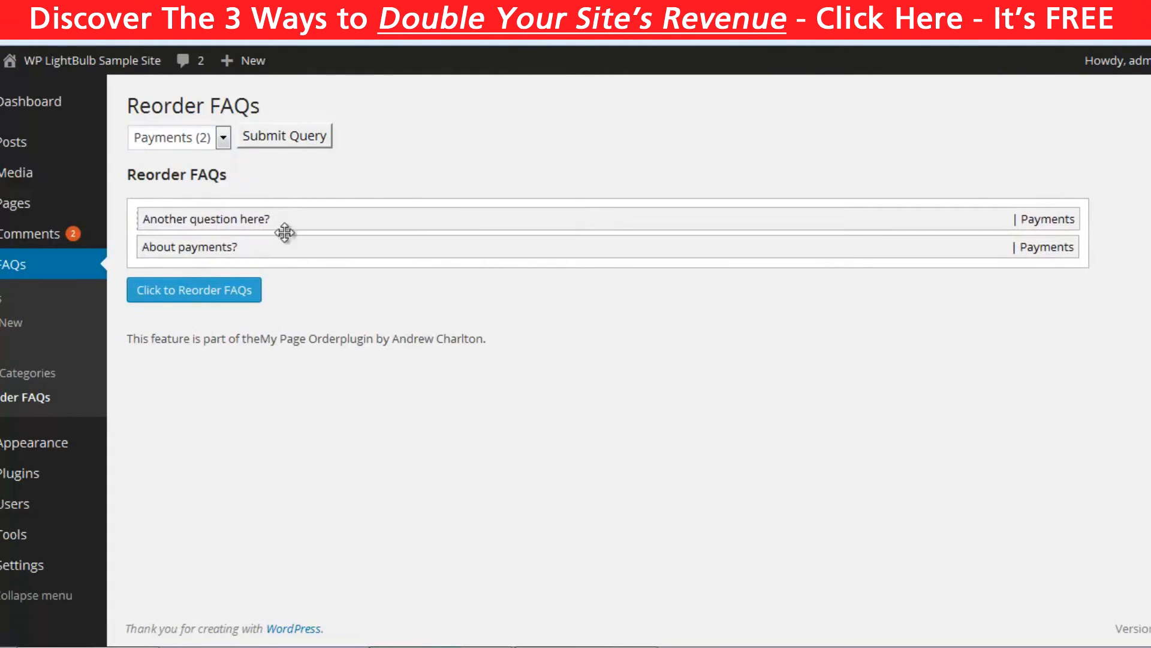
click(170, 137)
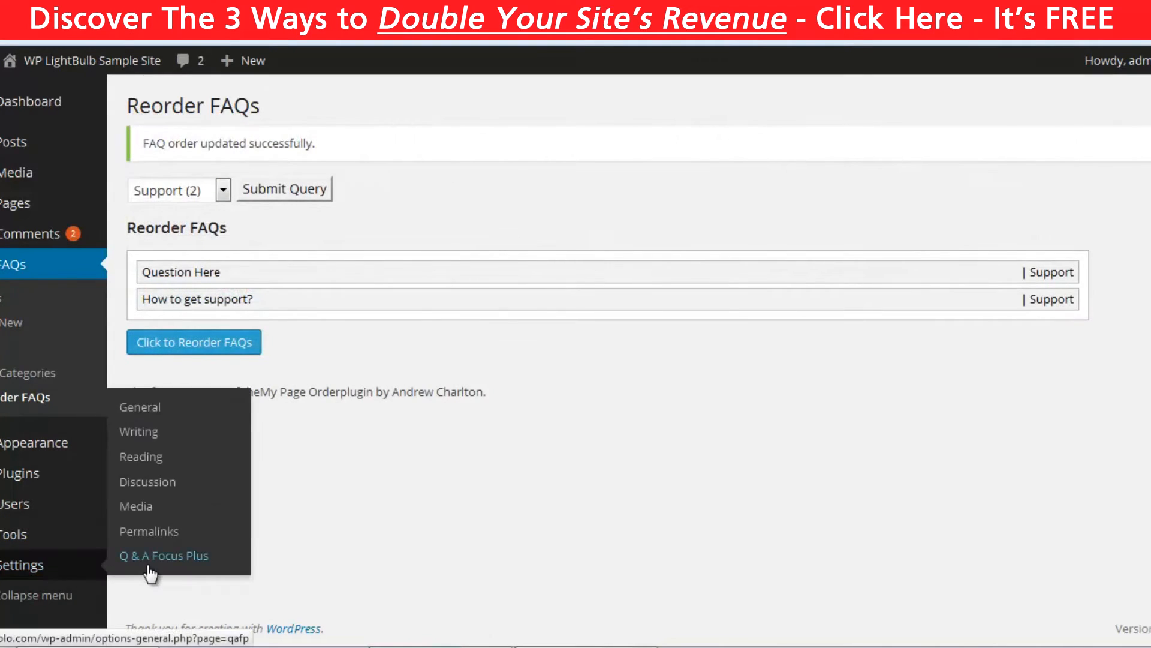
Step: Review the Q & A Focus Plus FAQ Homepage Options, including the faqs slug
click(163, 555)
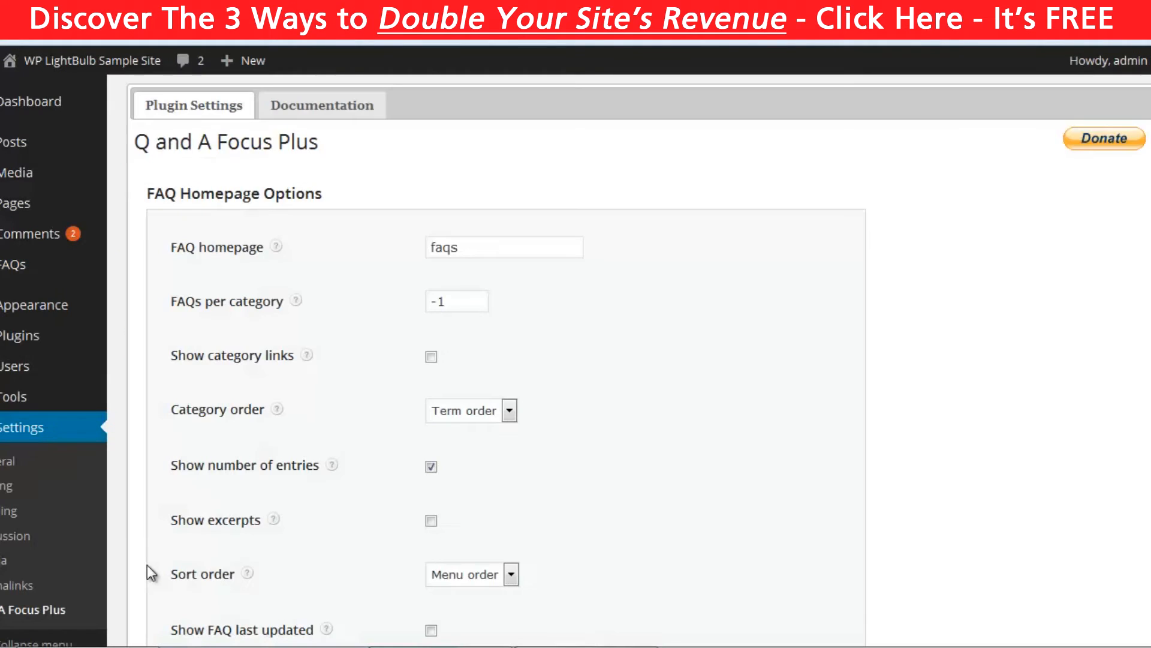
mouse_move(443, 345)
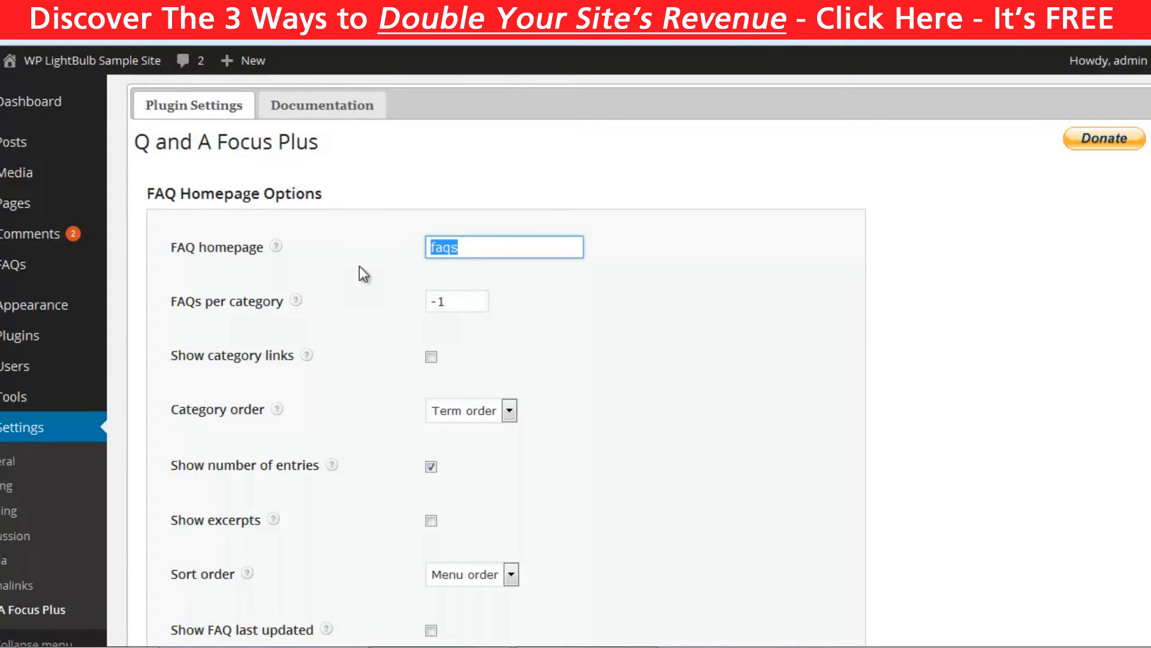
mouse_move(277, 247)
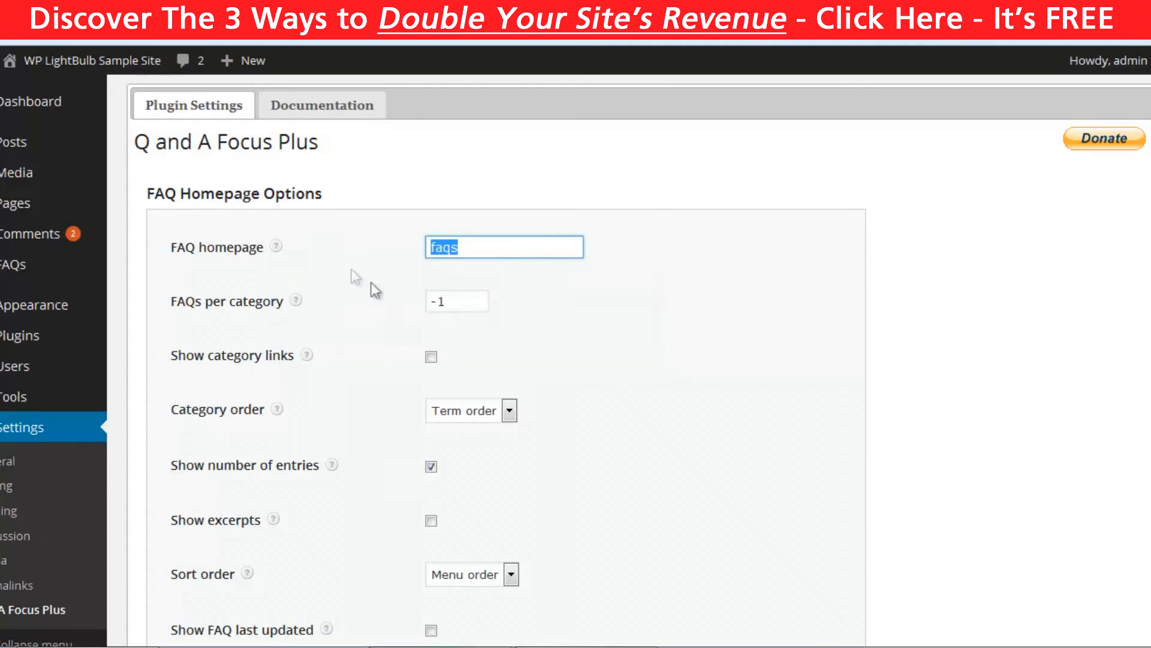
click(457, 301)
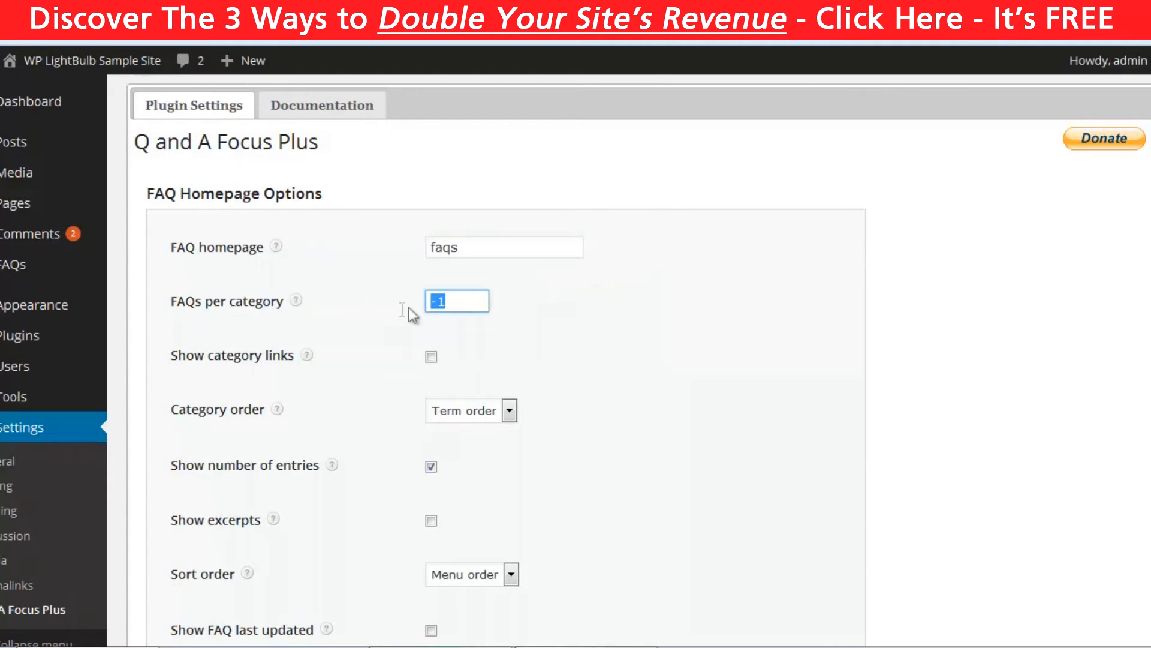
click(591, 346)
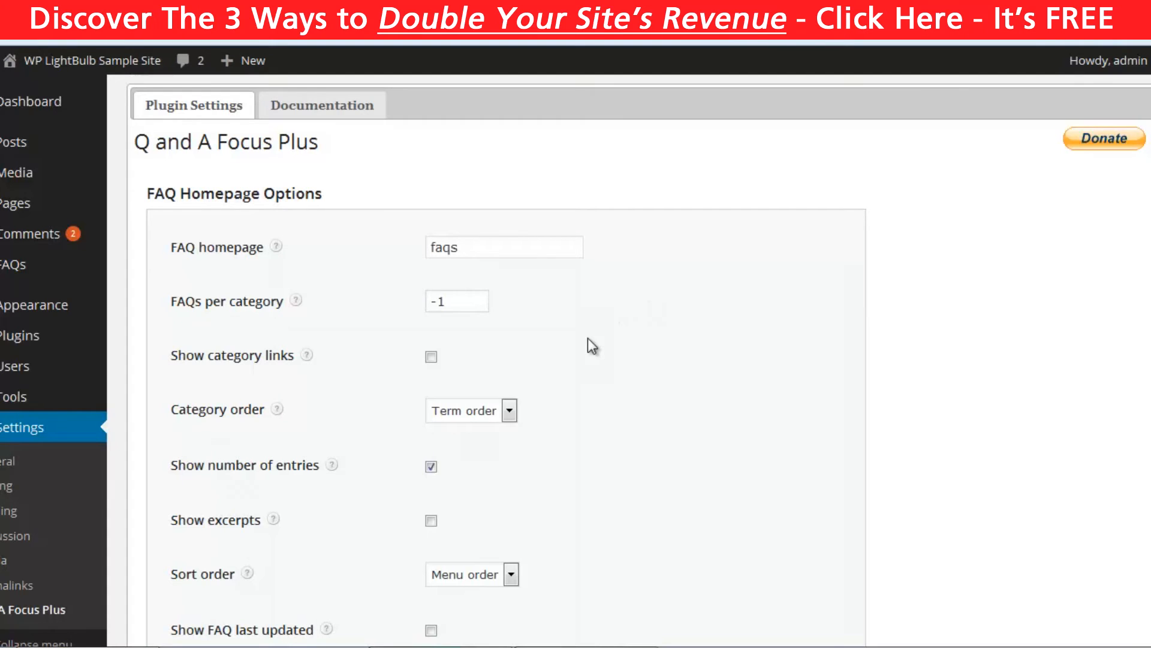
click(528, 446)
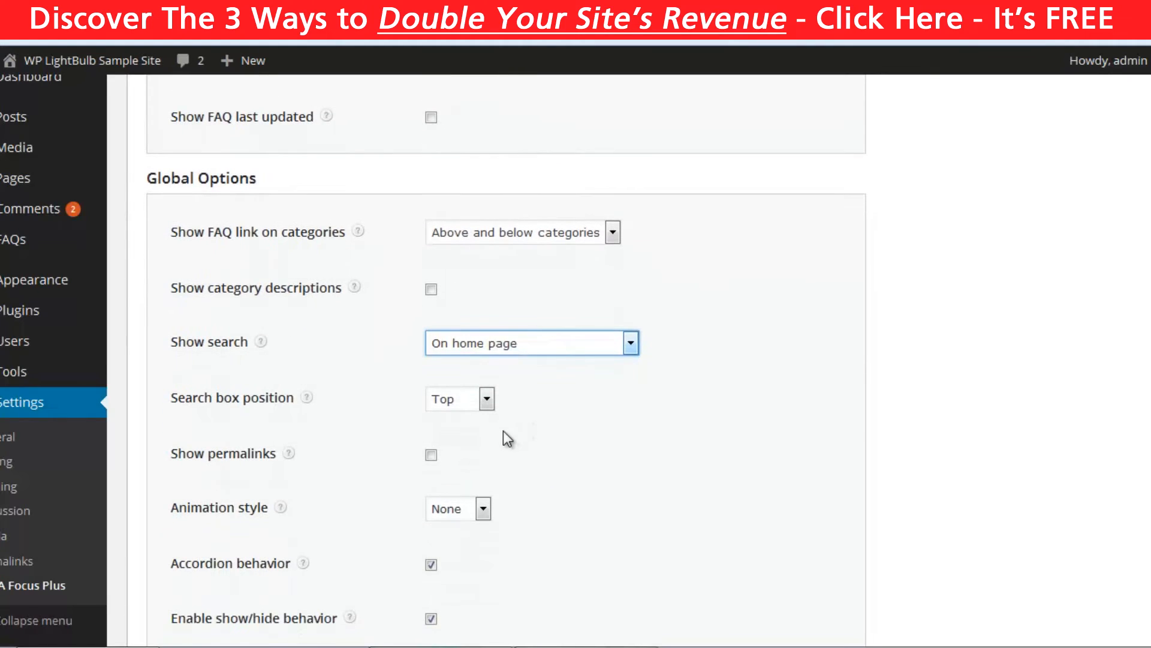
Step: Review Global and Ratings Options and set Rating icon colors to Light
scroll(down, 3)
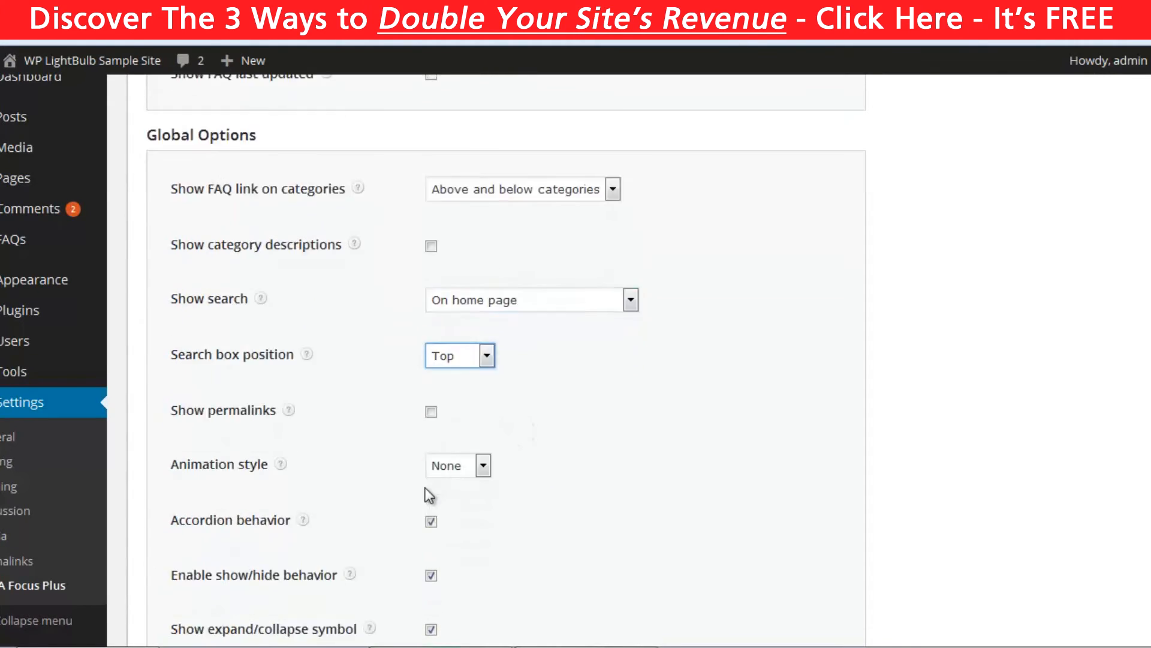
scroll(down, 3)
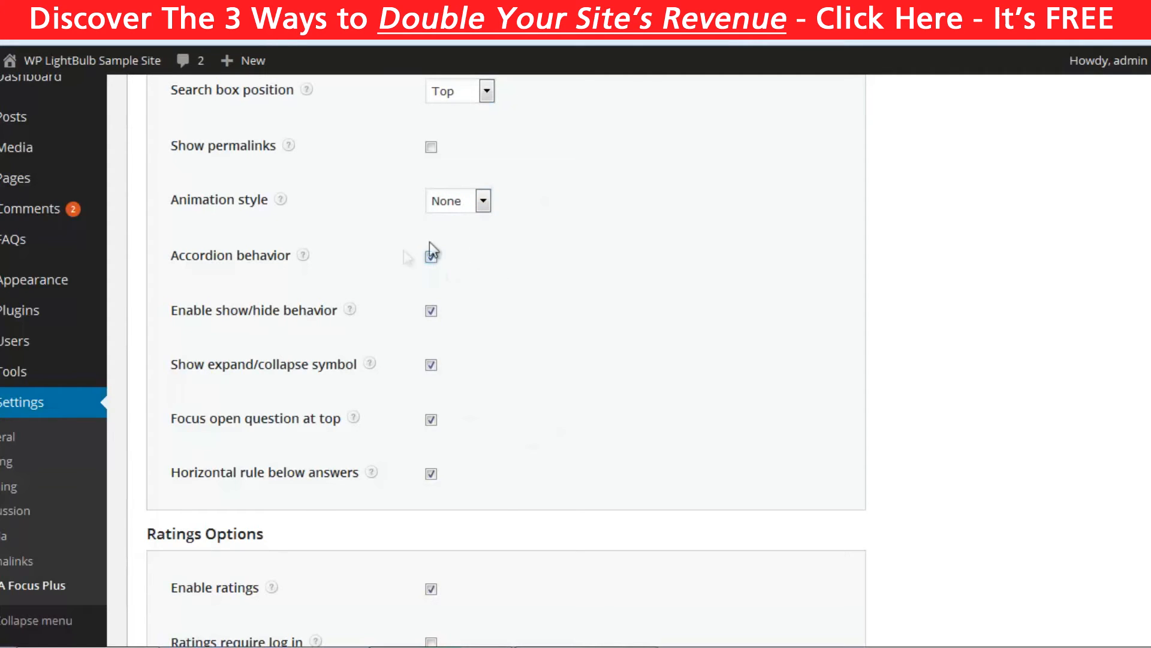
click(431, 255)
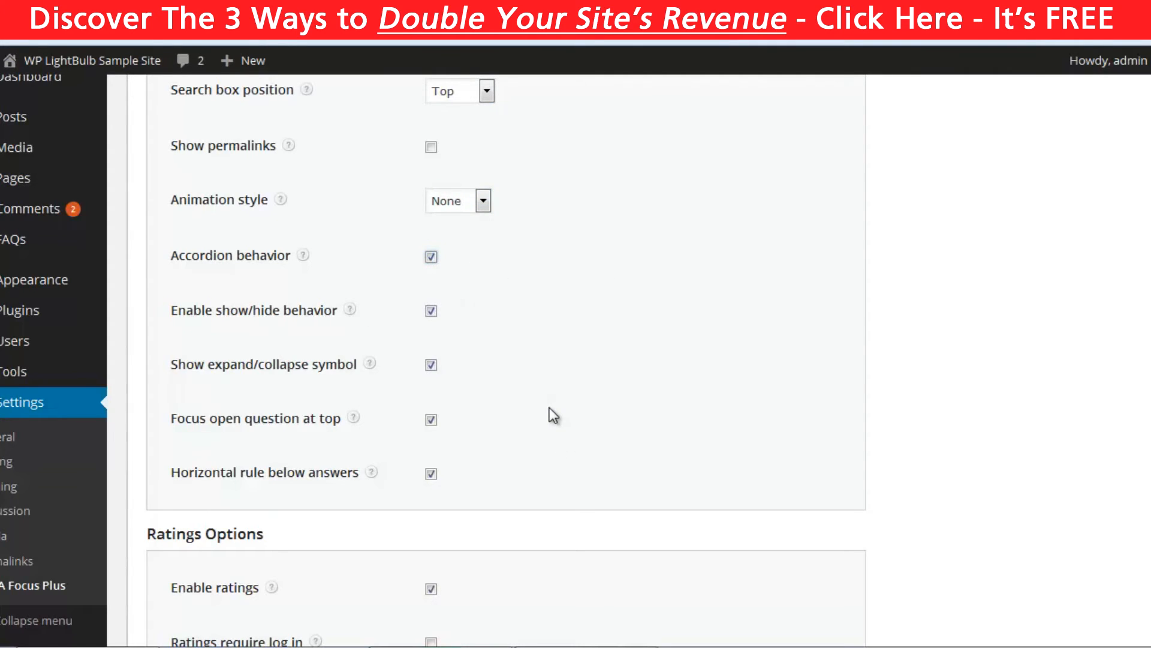
scroll(down, 3)
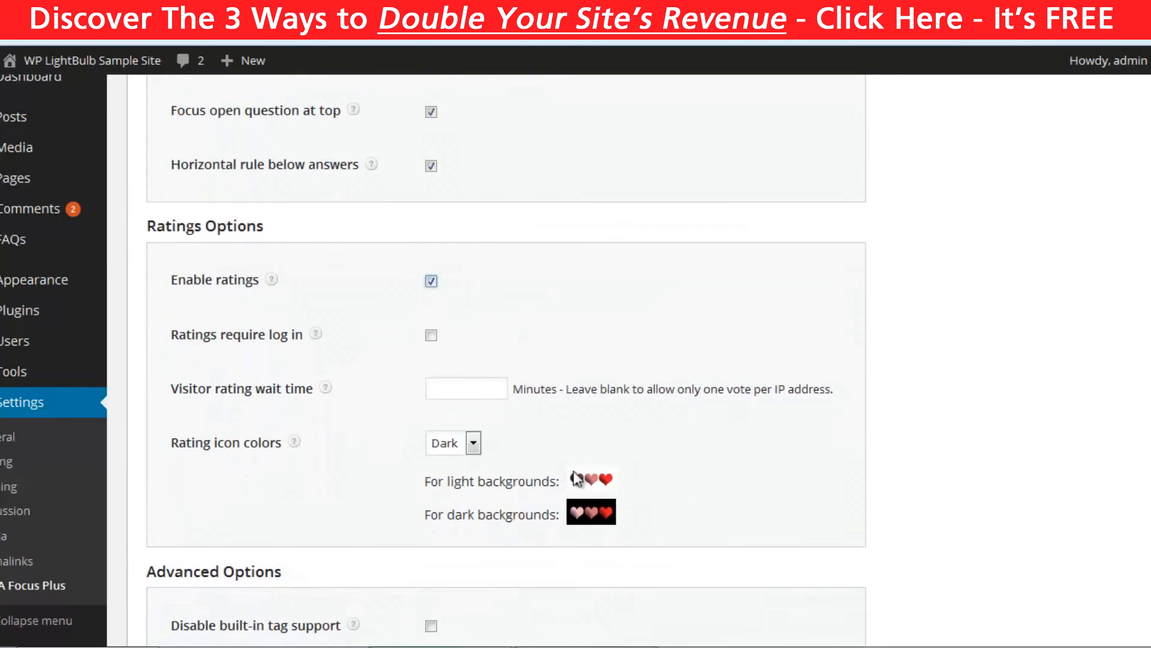
click(453, 442)
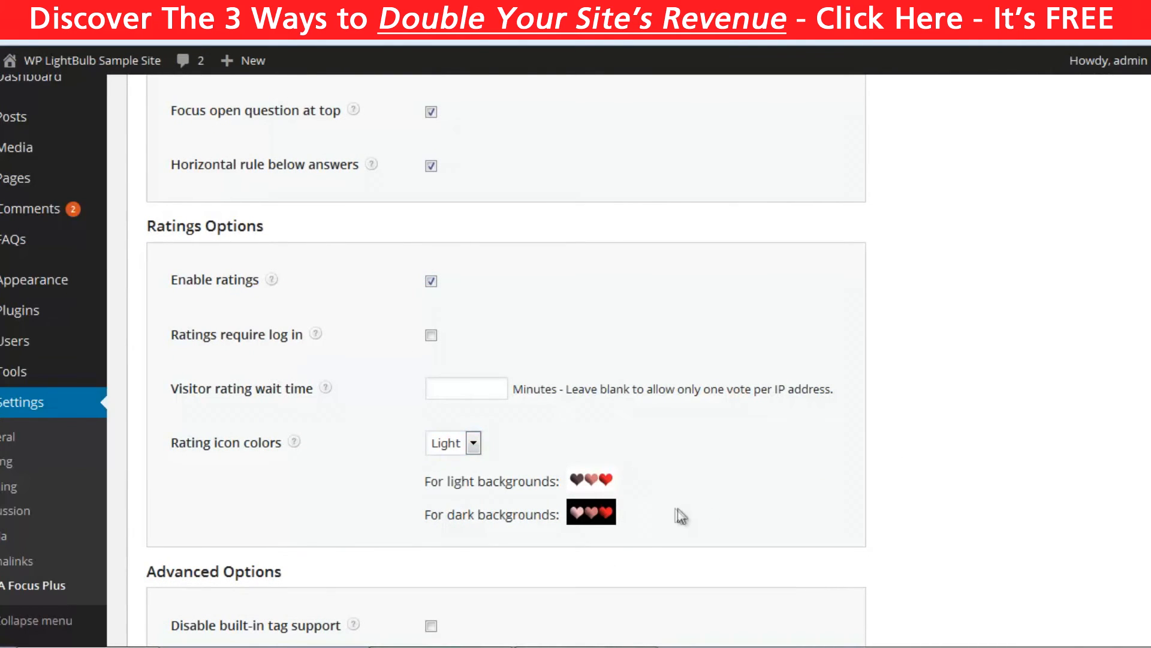
scroll(down, 3)
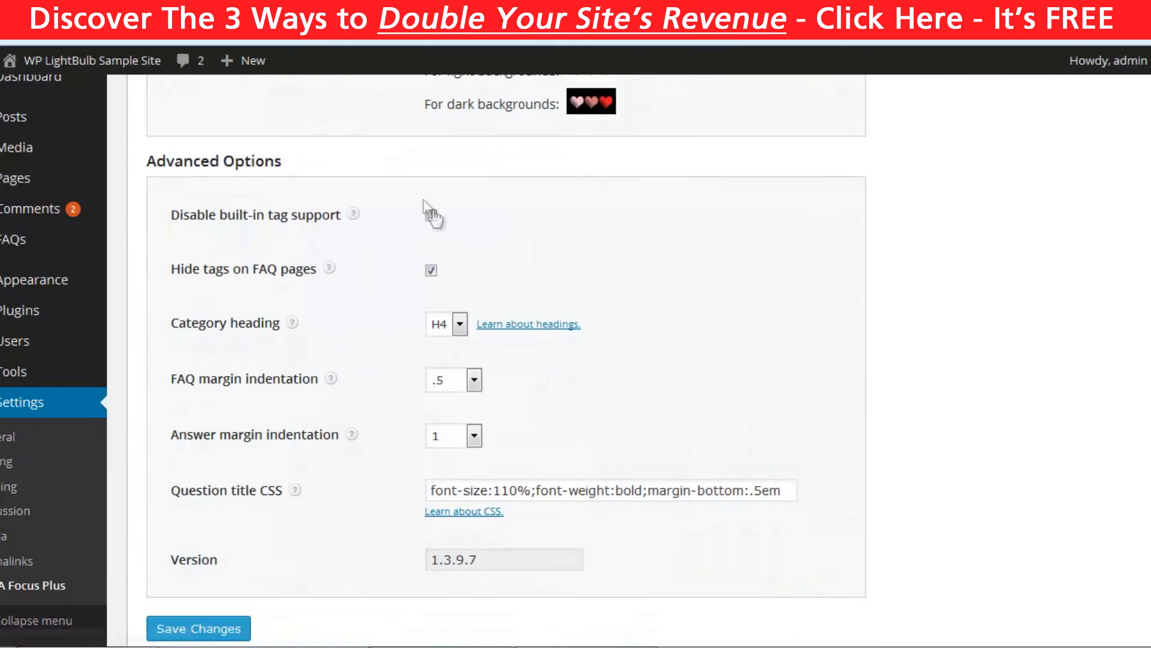
Step: Save the plugin settings and show the Q & A Focus Plus documentation
click(446, 322)
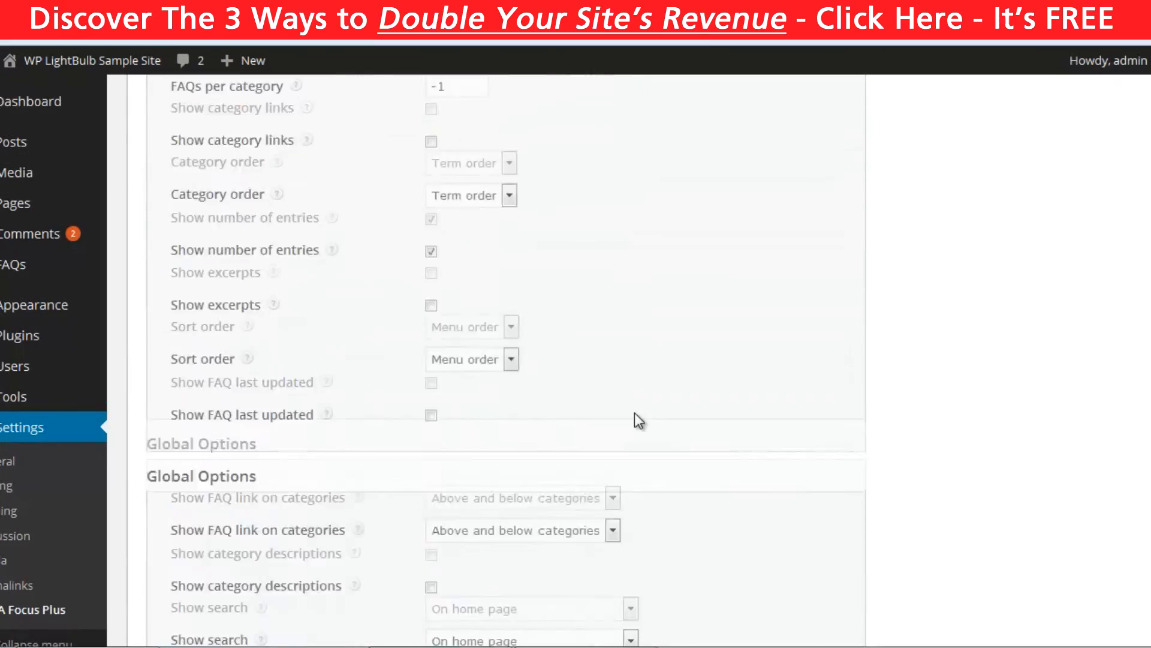
click(321, 105)
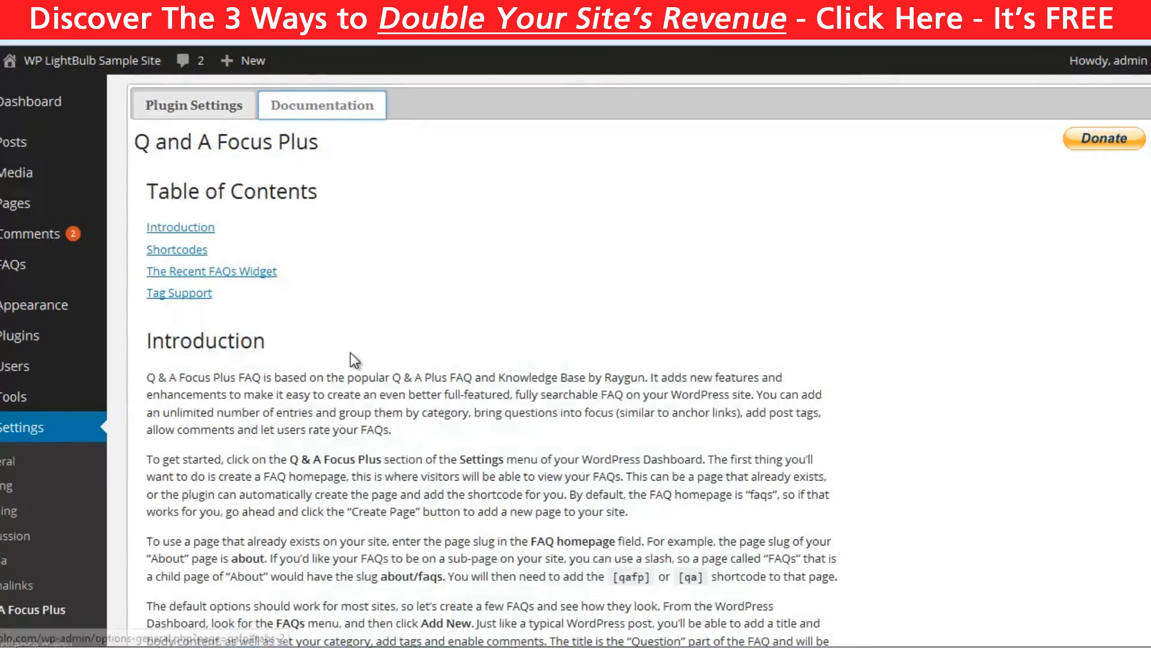
Step: Browse the Shortcodes reference down to General Shortcode Attributes, highlighting the single-category example
scroll(down, 3)
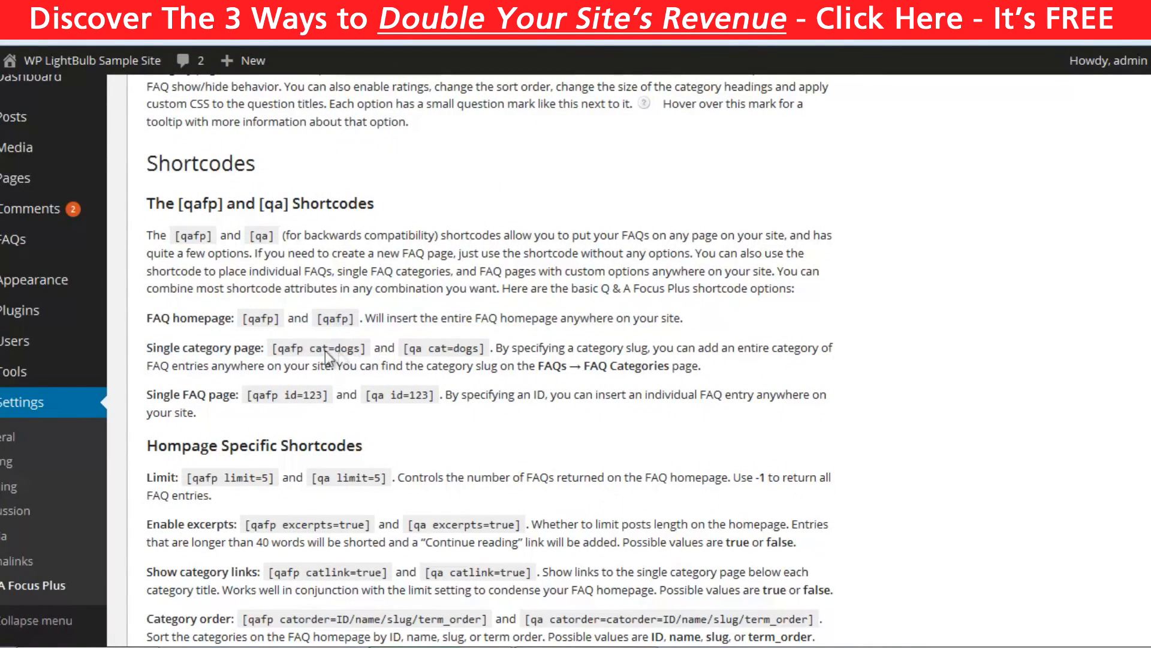
double_click(319, 348)
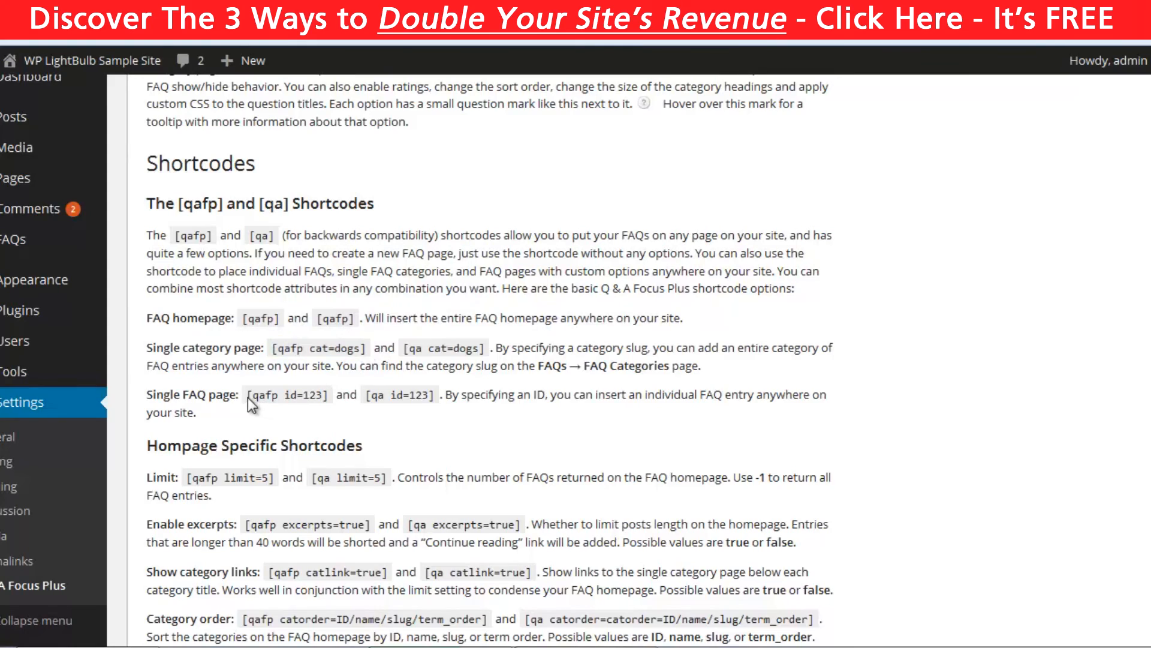
scroll(down, 3)
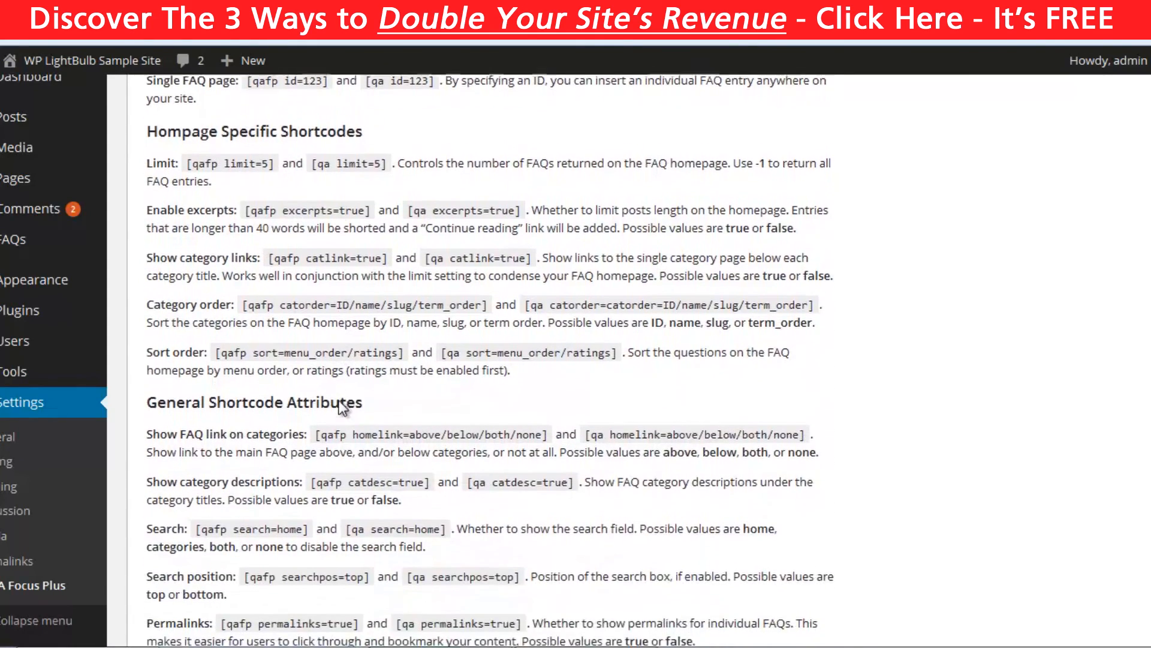
scroll(down, 3)
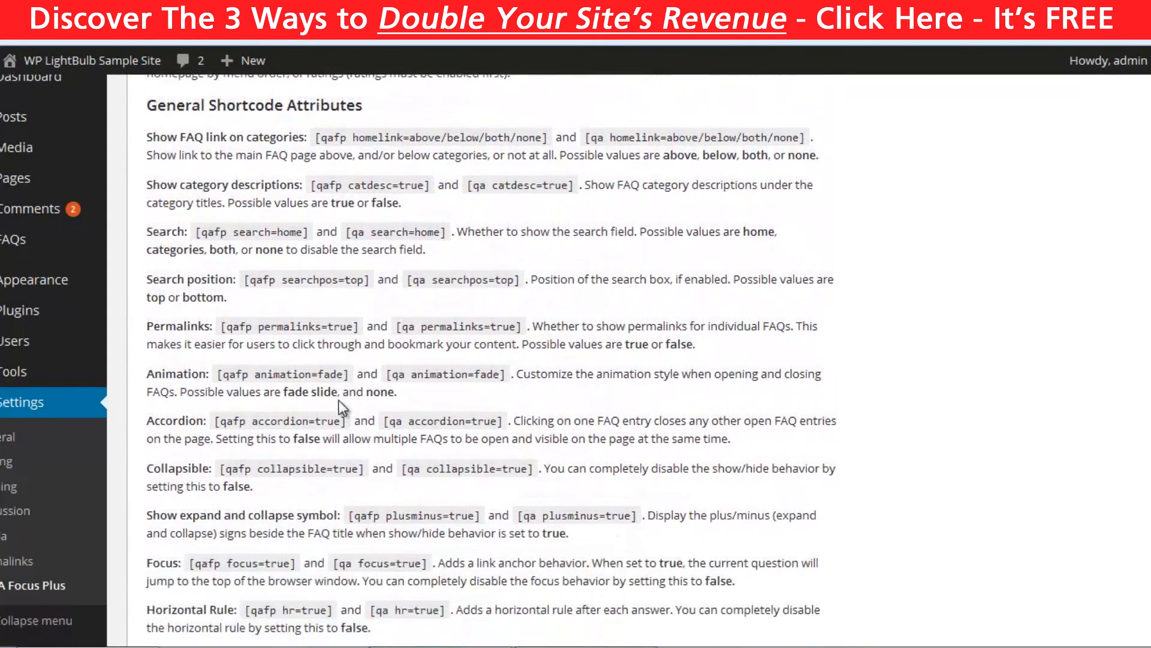